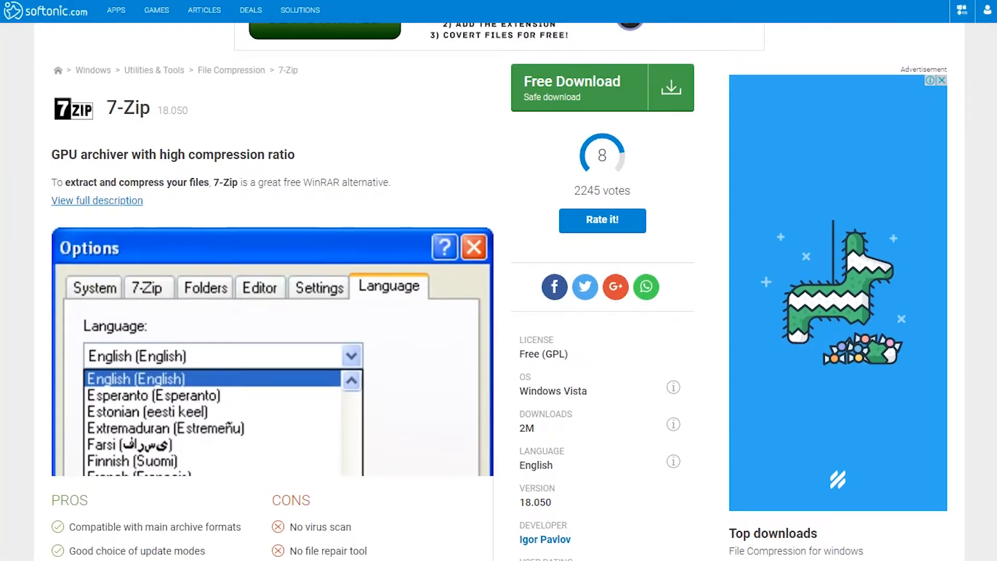
Step: Download the free 7-Zip installer from Softonic and run the downloaded file
scroll("down", 3)
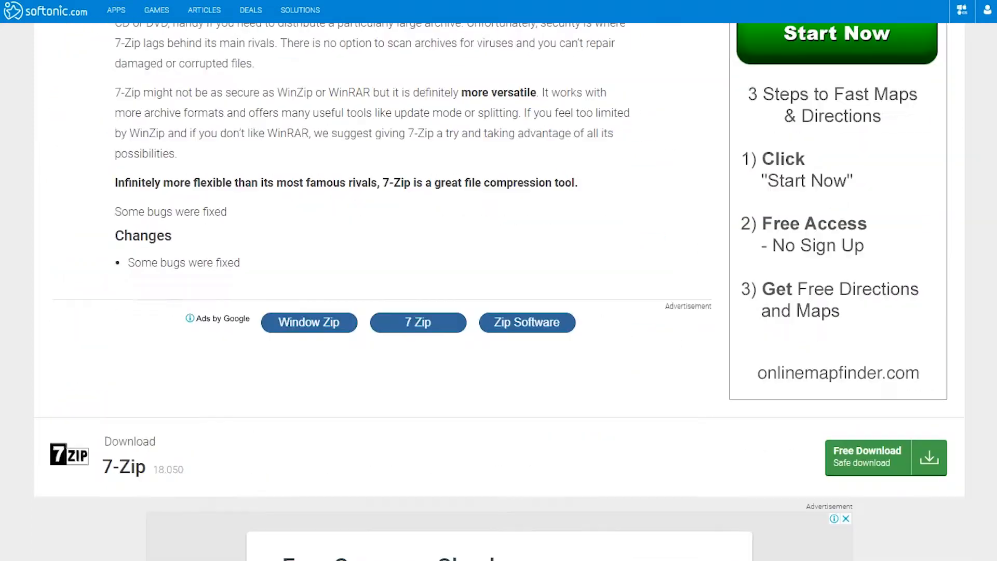
left_click(867, 456)
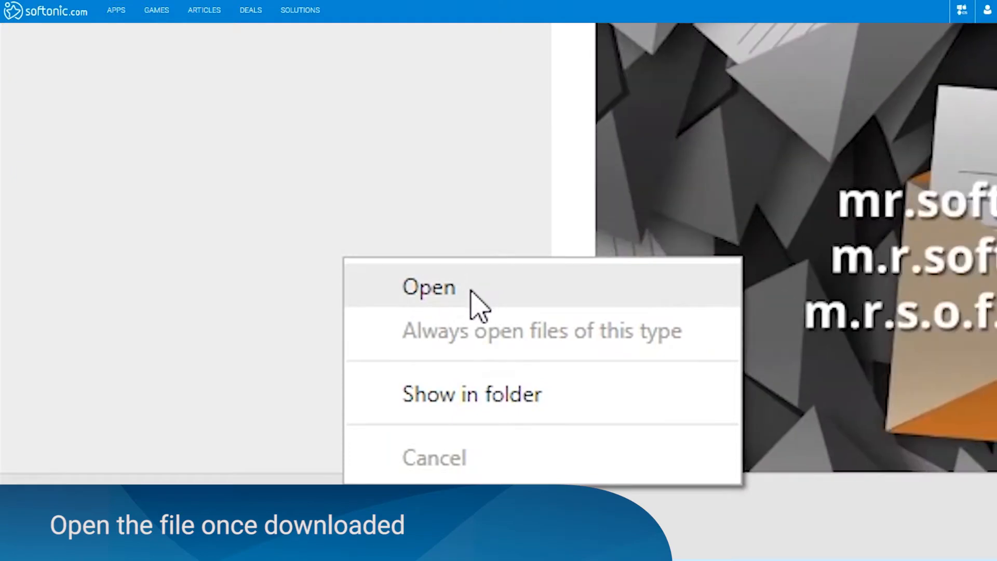
left_click(428, 287)
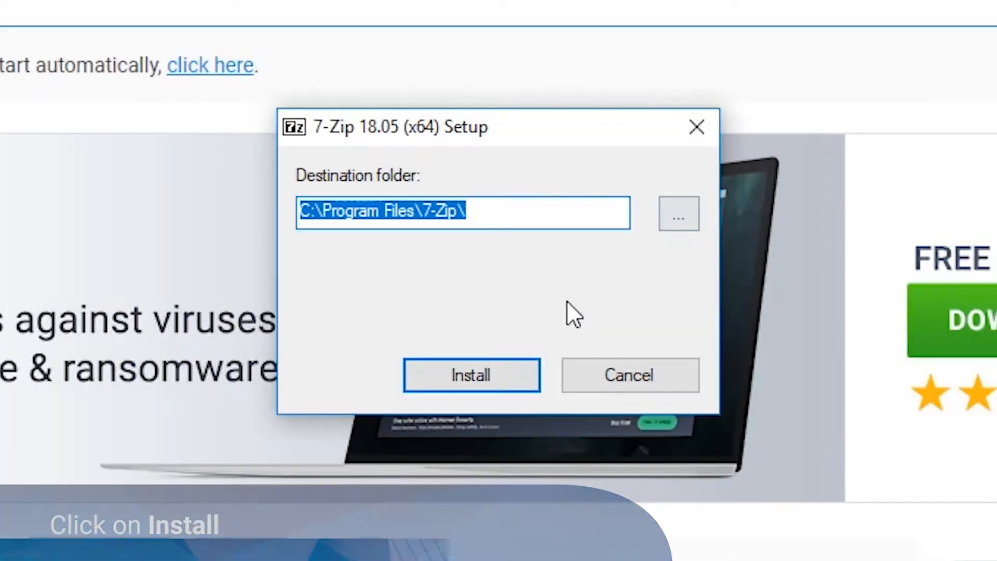
Step: Install 7-Zip to C:\Program Files\7-Zip\ and open 7-Zip File Manager from search
left_click(470, 374)
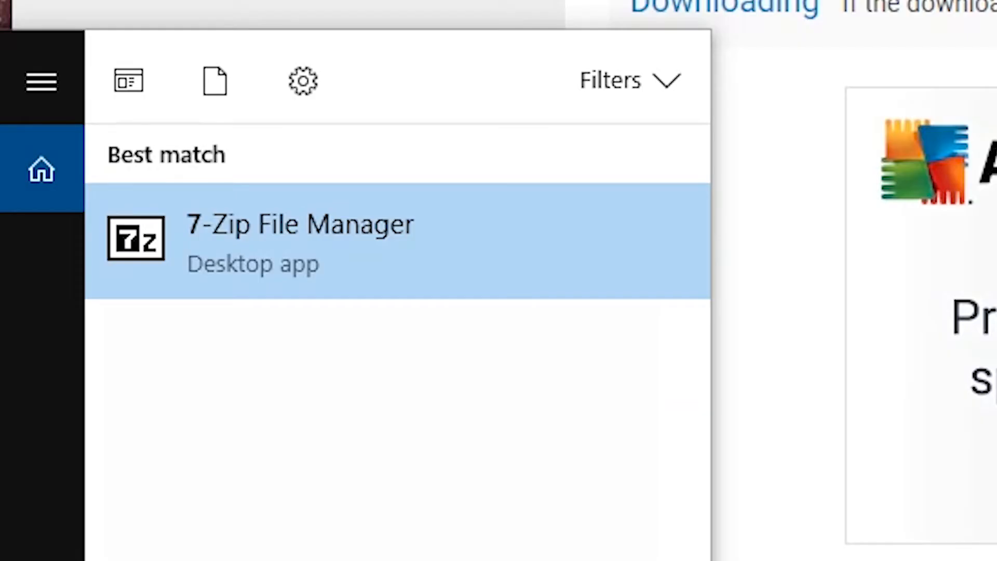
left_click(299, 241)
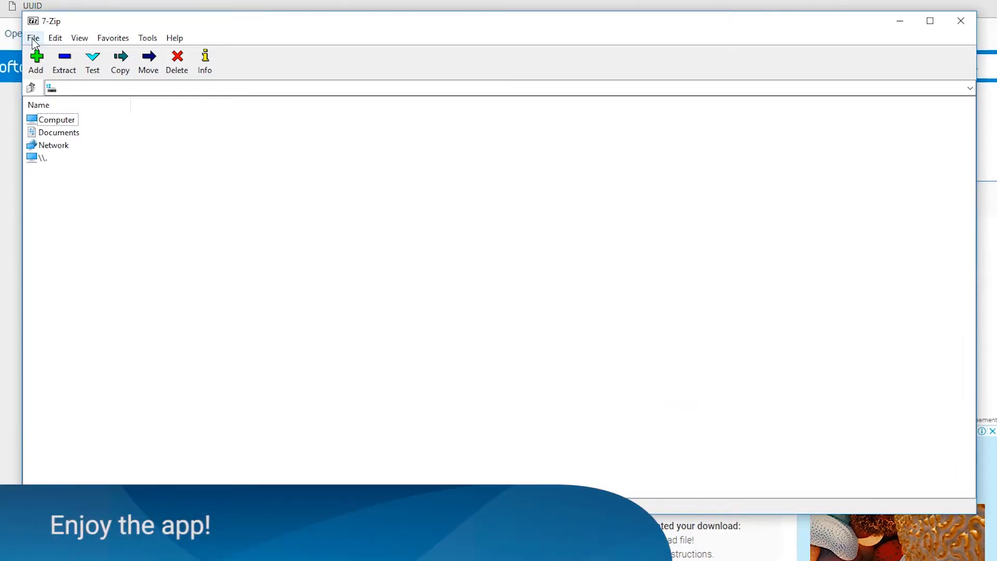
left_click(55, 38)
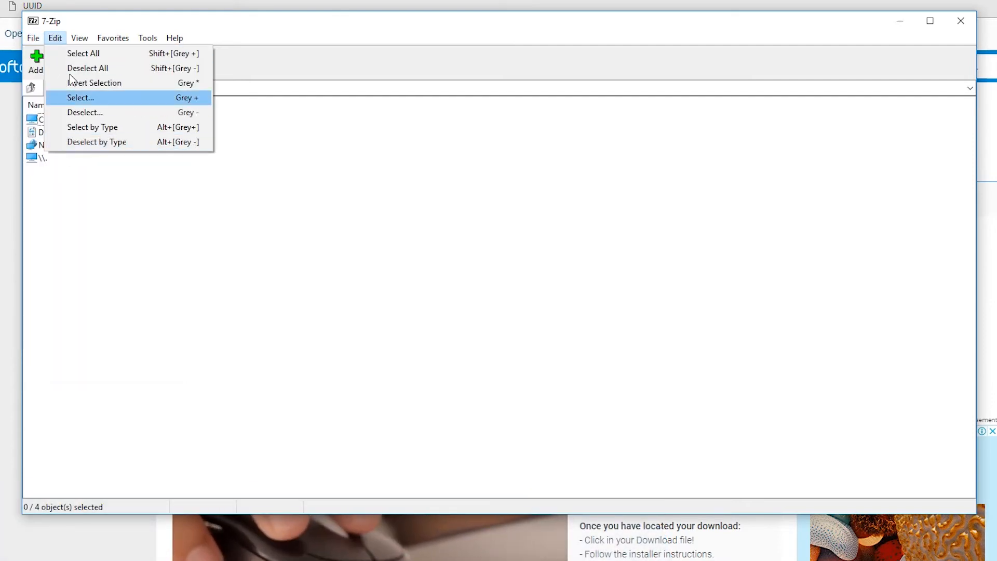
left_click(147, 38)
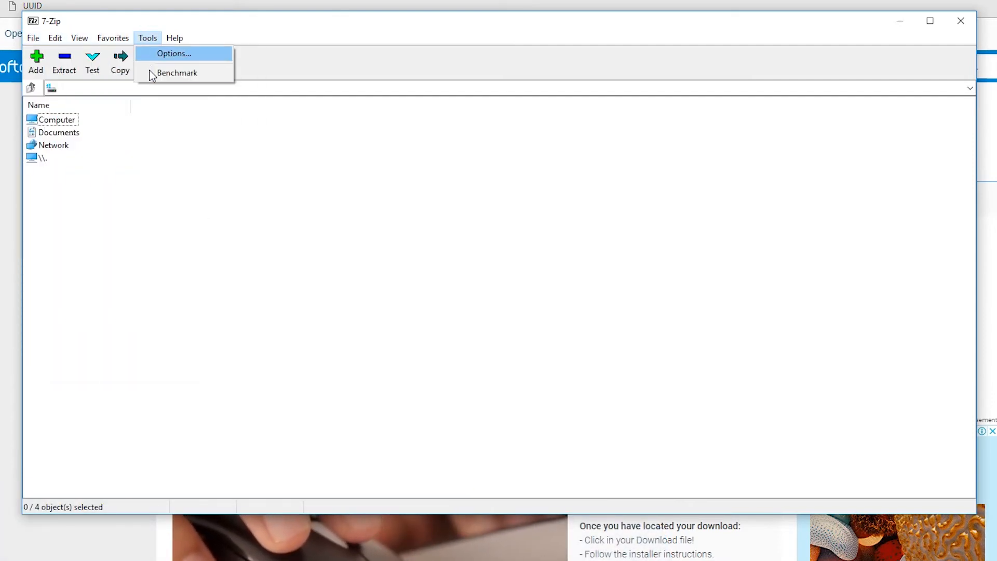